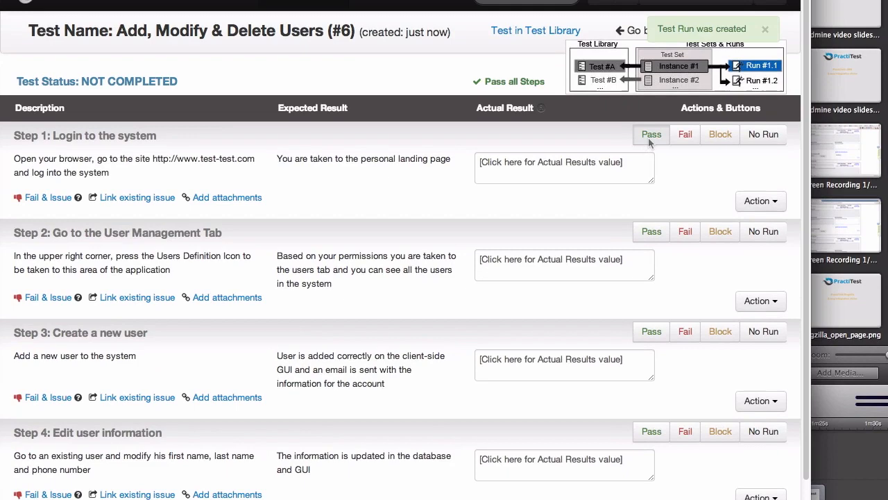
Pass steps 1 and 2, then record step 3's actual result that the user was not saved.
click(651, 133)
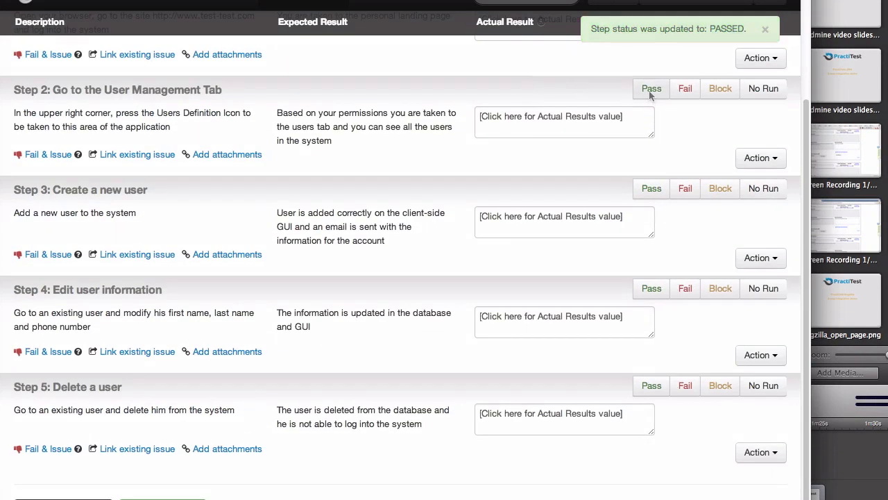
click(651, 89)
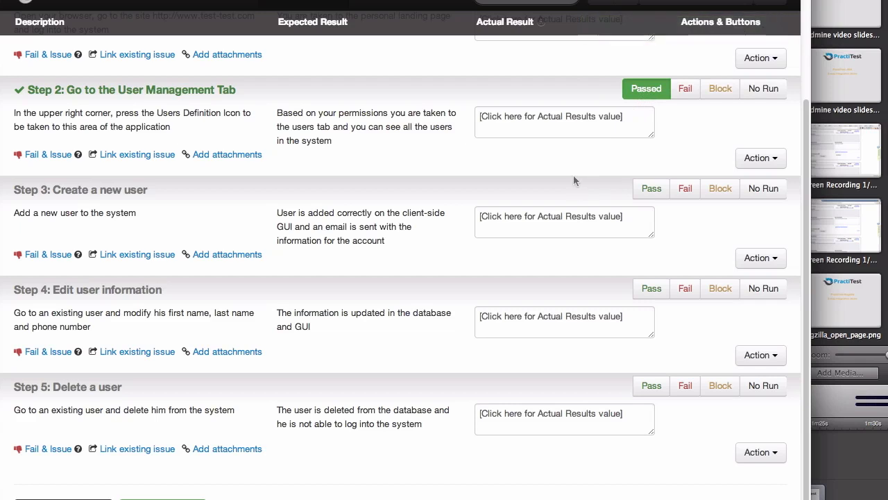
click(563, 217)
text(User was not saved)
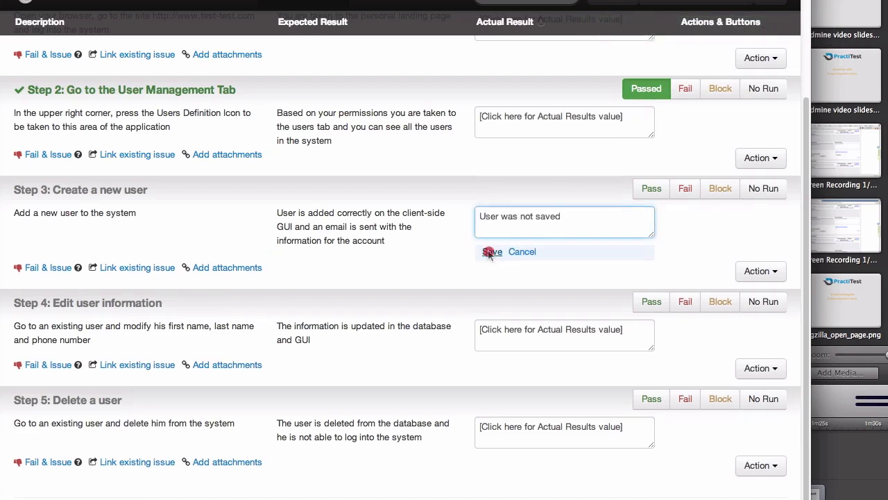
click(490, 251)
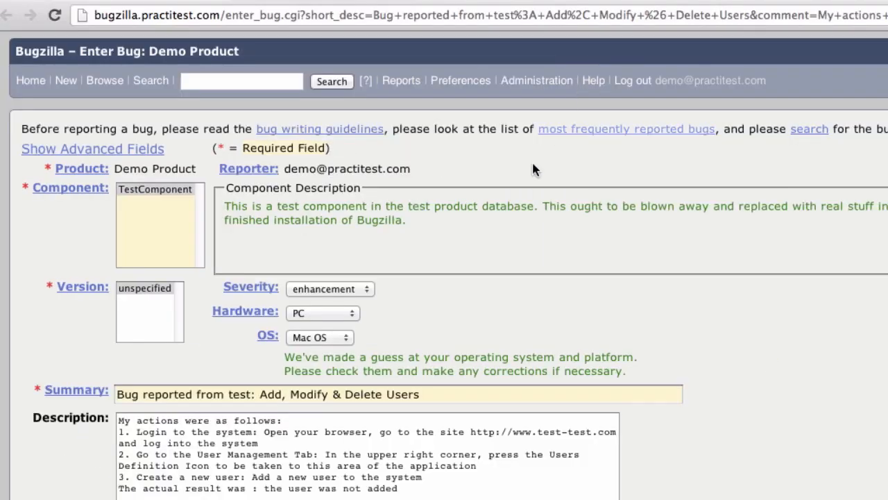
Review the prefilled summary and description, then submit the Bugzilla bug report.
scroll(down, 3)
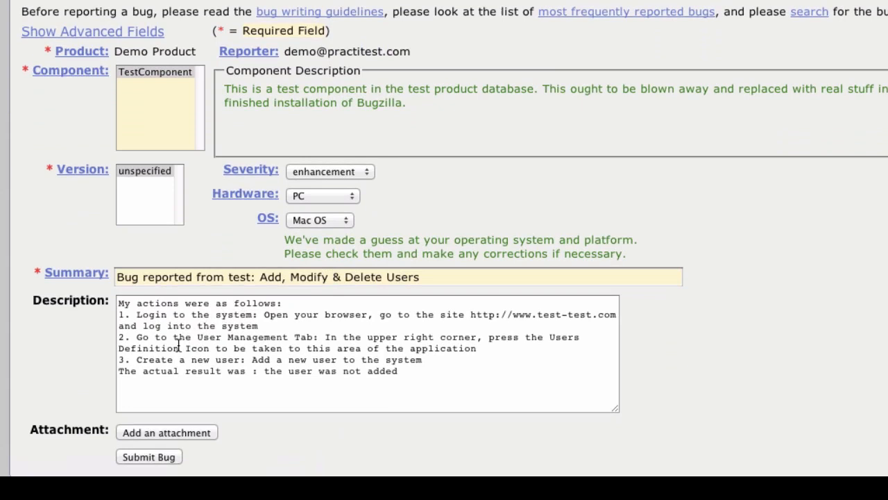
scroll(down, 3)
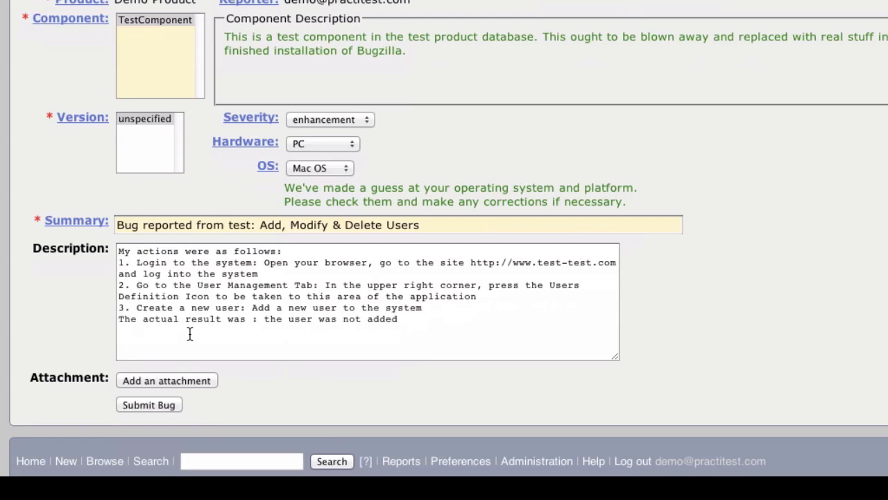
mouse_move(146, 408)
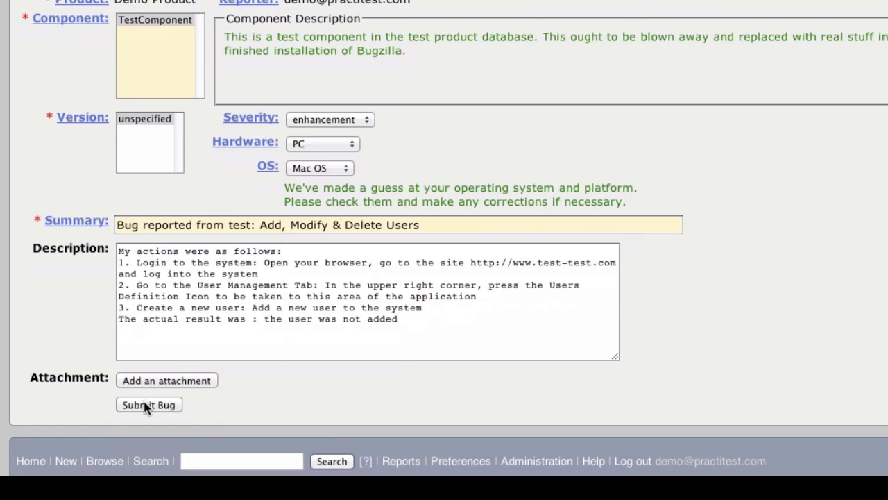
click(149, 406)
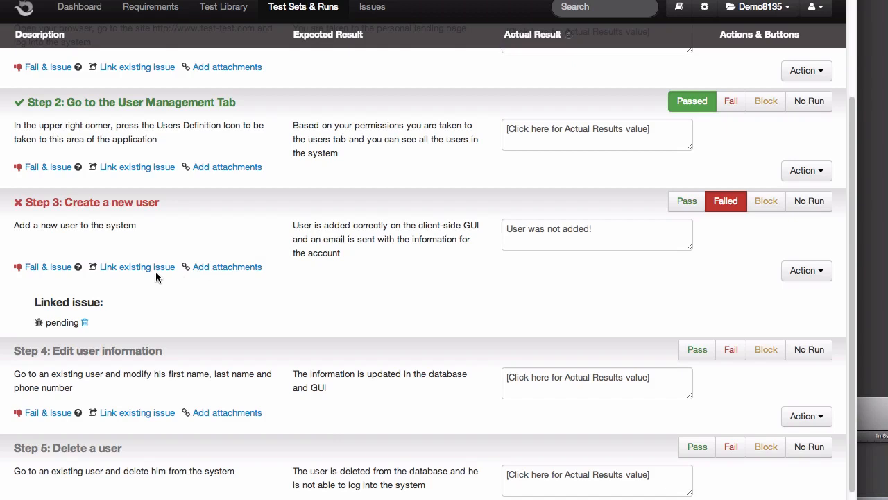
Link the existing issue to step 3, refresh it to show bug 8 as CONFIRMED, and view it in Bugzilla.
click(136, 267)
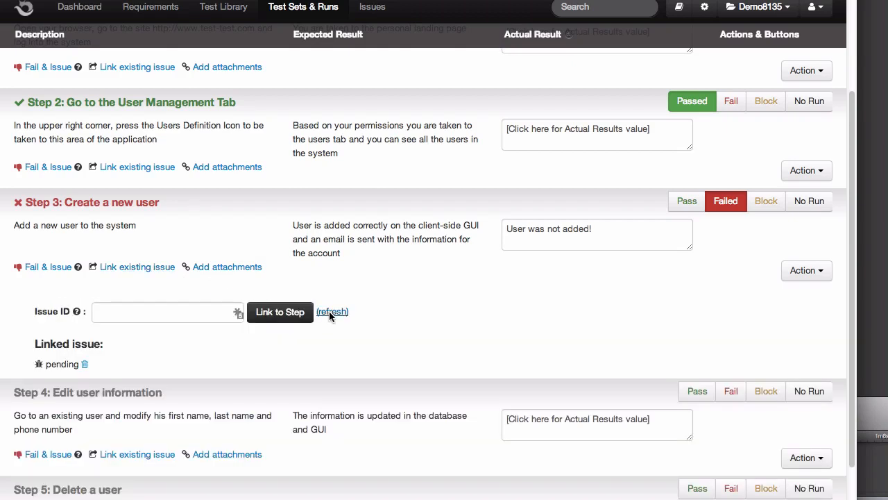
click(333, 310)
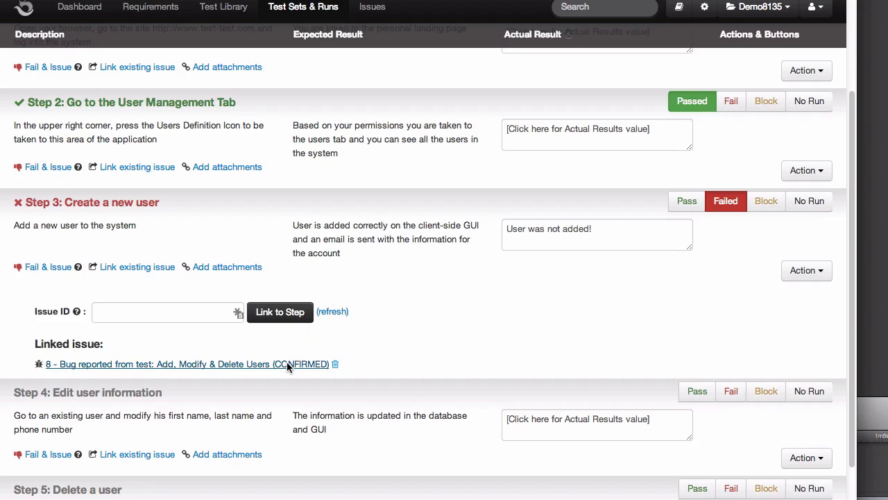
click(169, 363)
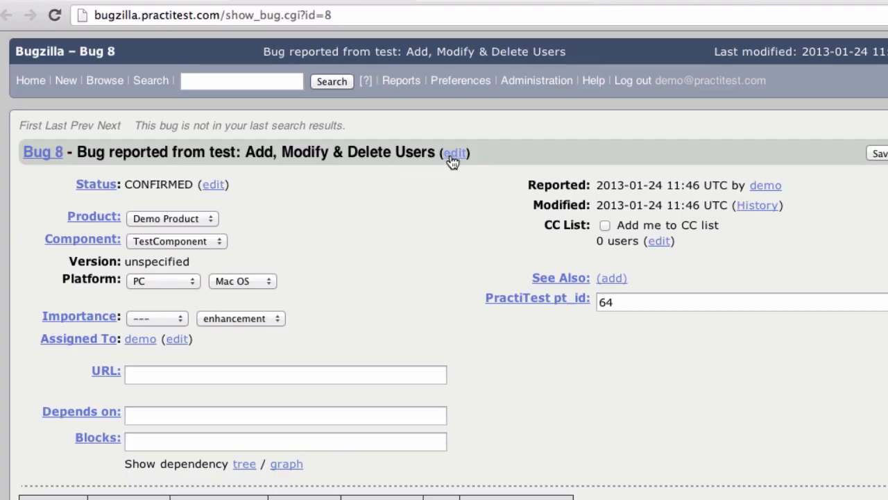
Edit bug 8's summary to 'Add, Modify & Delete Users does not work'.
click(455, 152)
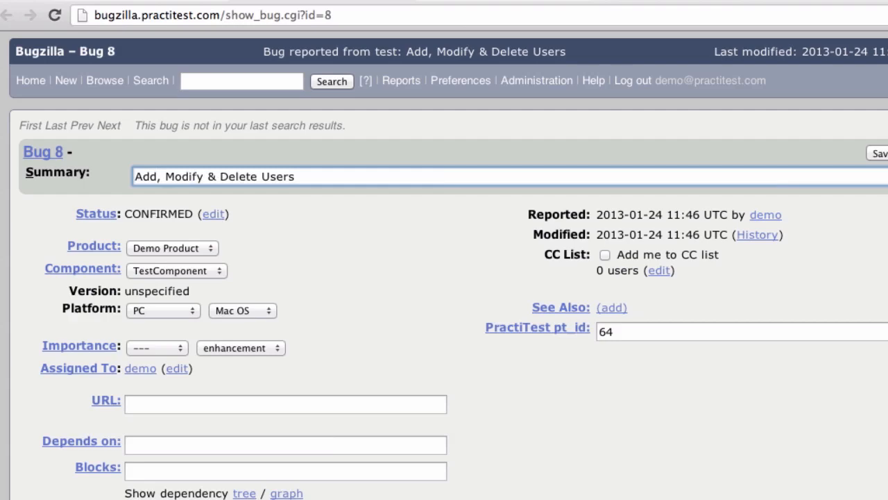
text(does not work)
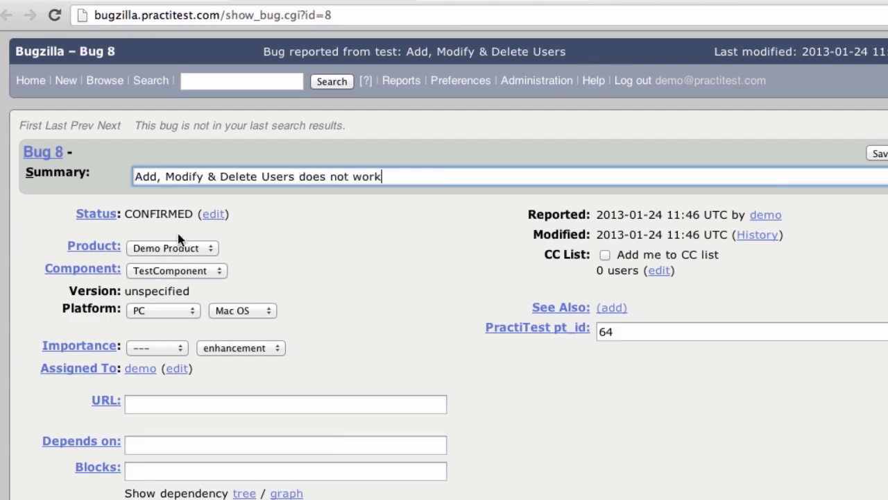
scroll(down, 3)
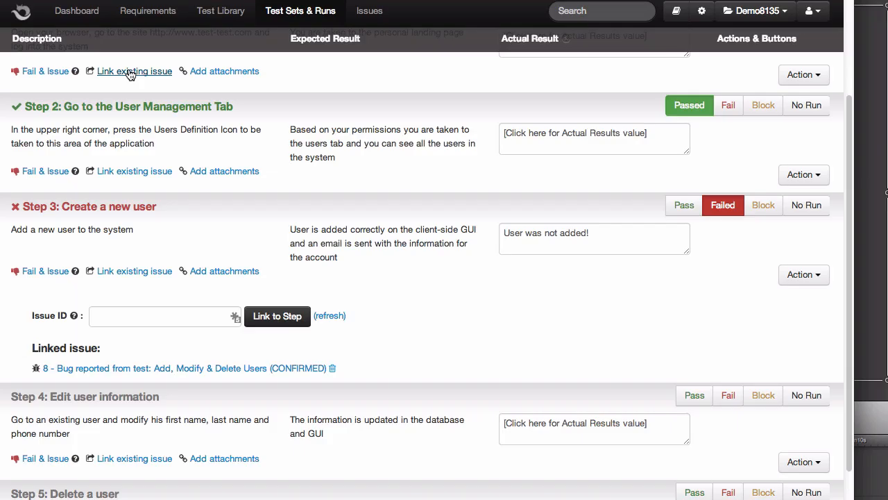
mouse_move(327, 312)
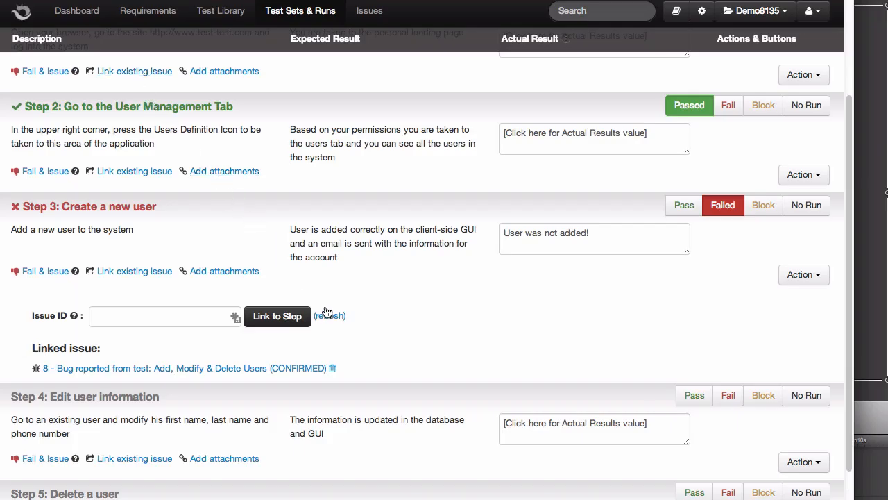
Refresh step 3's linked issue so bug 8 shows the new name and RESOLVED status.
click(331, 317)
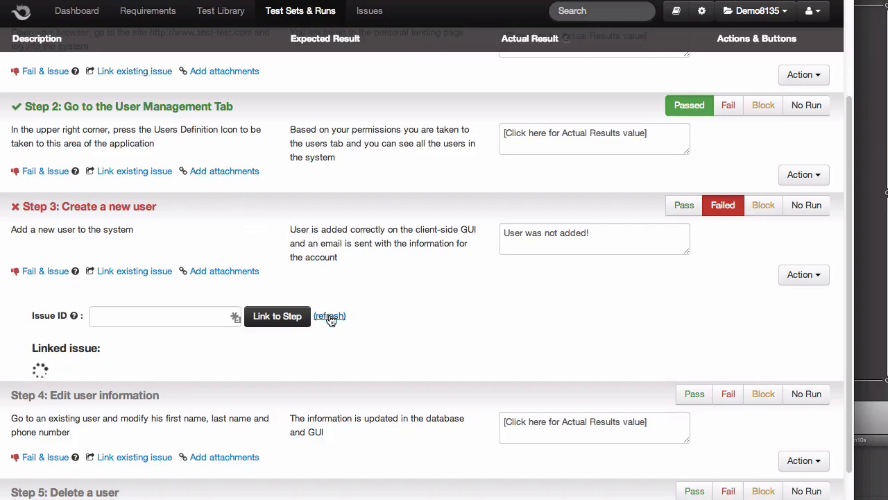
click(330, 317)
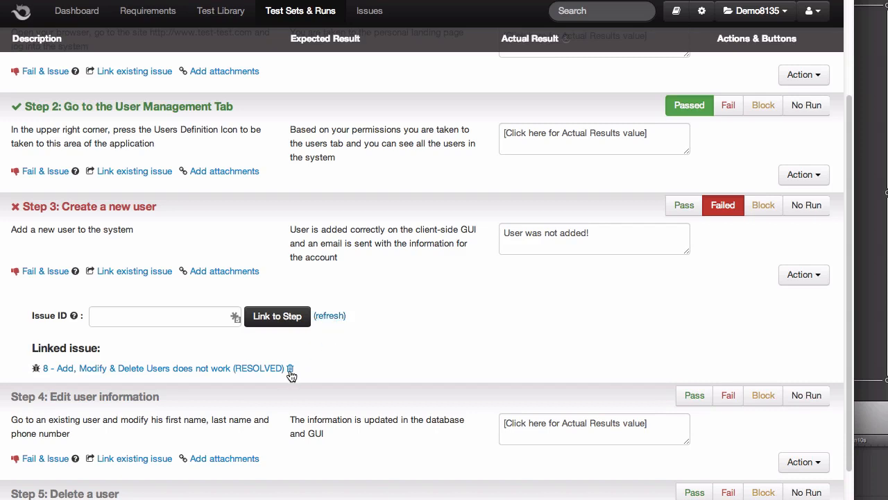
mouse_move(263, 381)
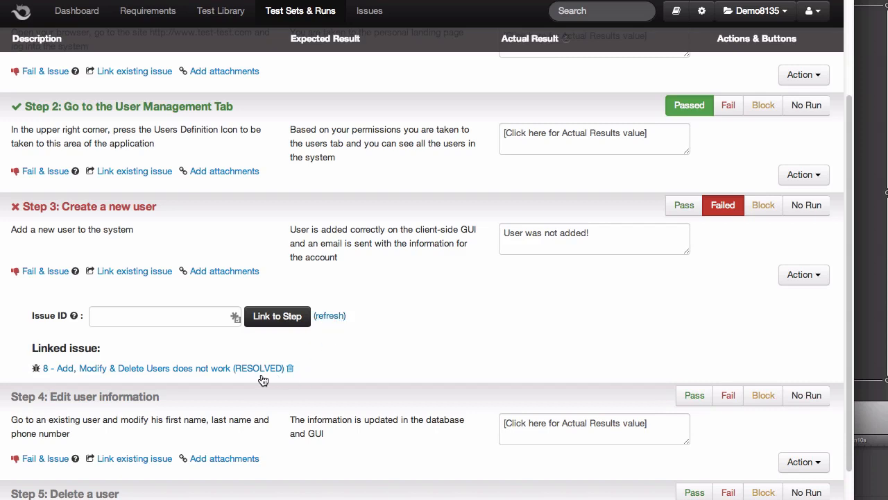